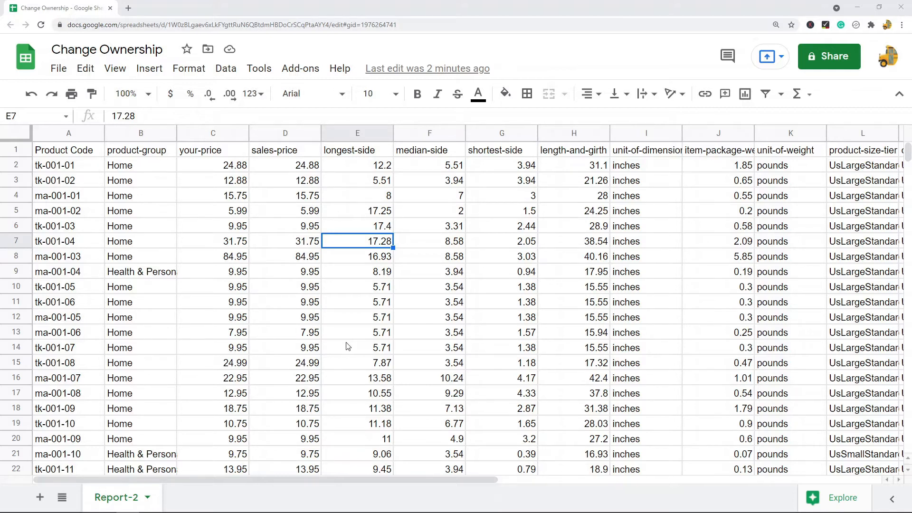
mouse_move(265, 280)
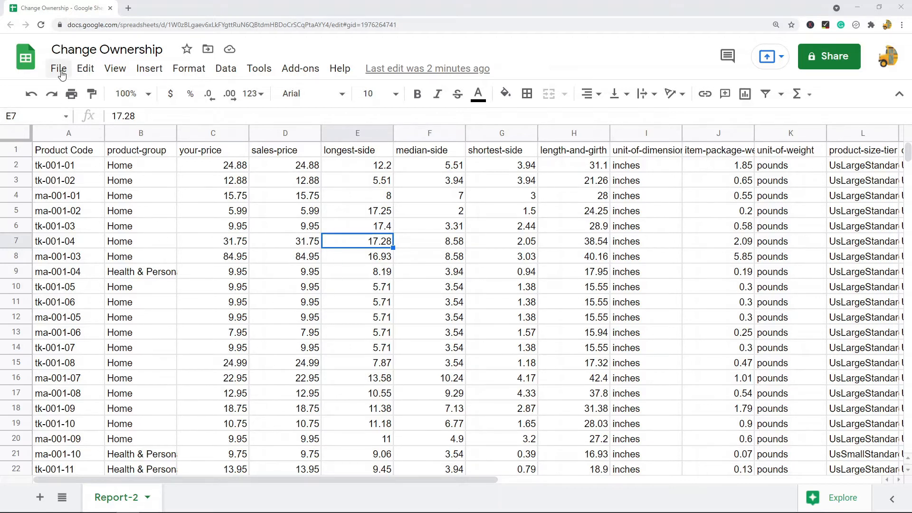
Step: Add the suggested person to the spreadsheet as an Editor and send the invitation
left_click(58, 68)
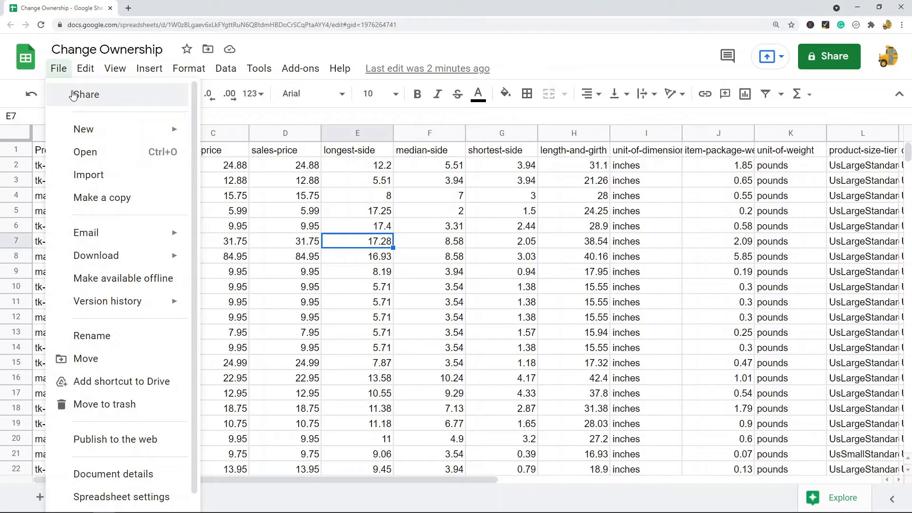
left_click(88, 94)
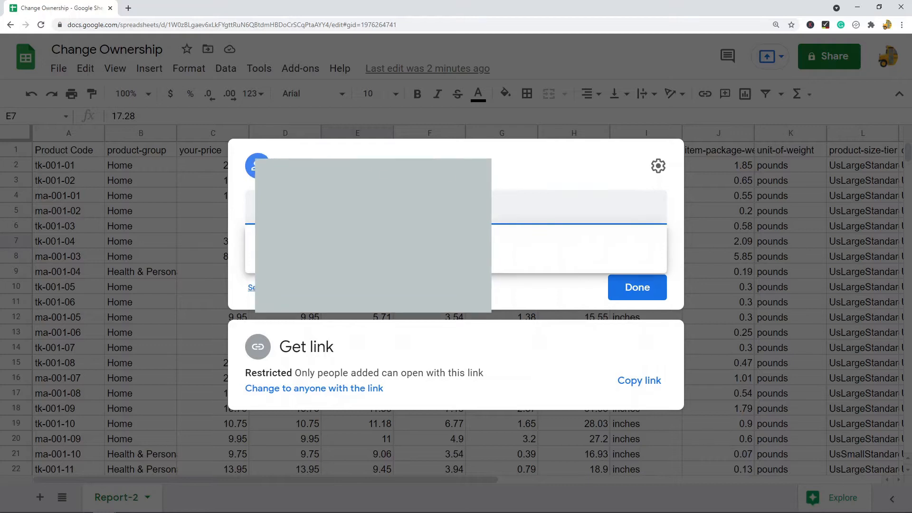
left_click(257, 154)
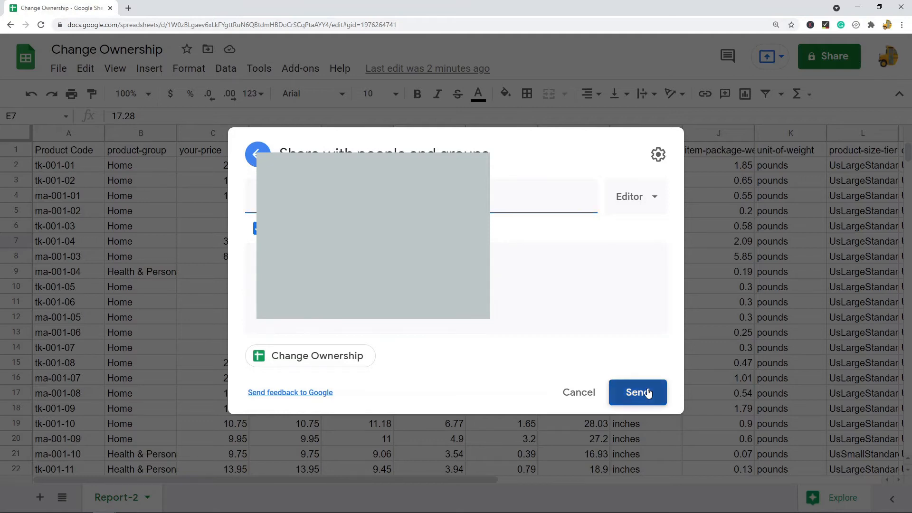
left_click(637, 392)
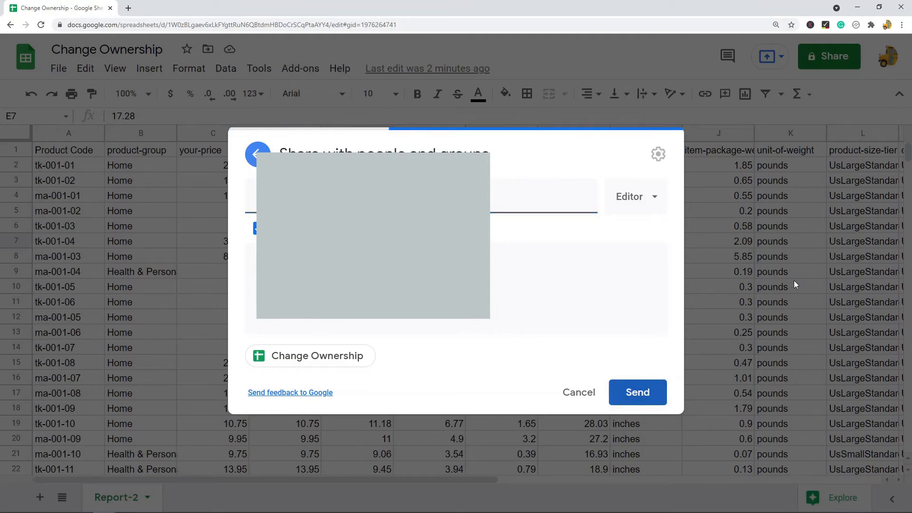
left_click(637, 393)
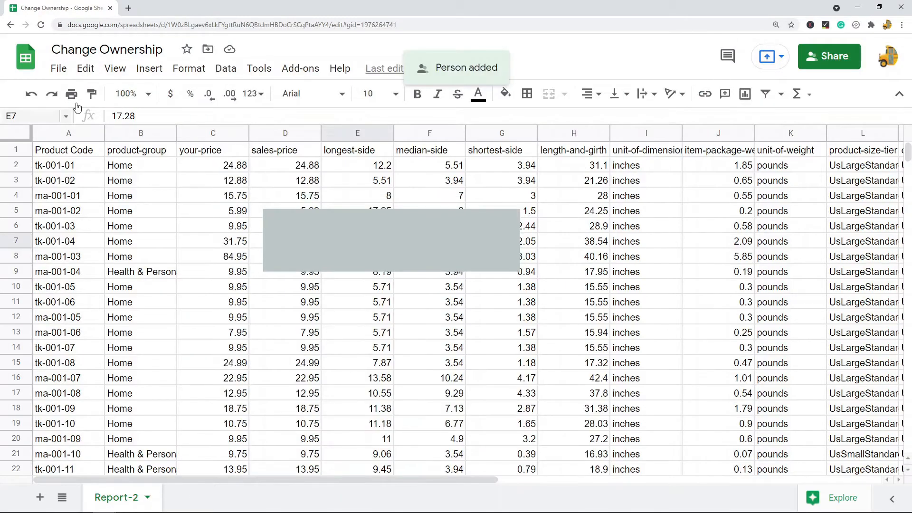
Step: Reopen sharing and show the role choices beside the newly added editor
left_click(58, 68)
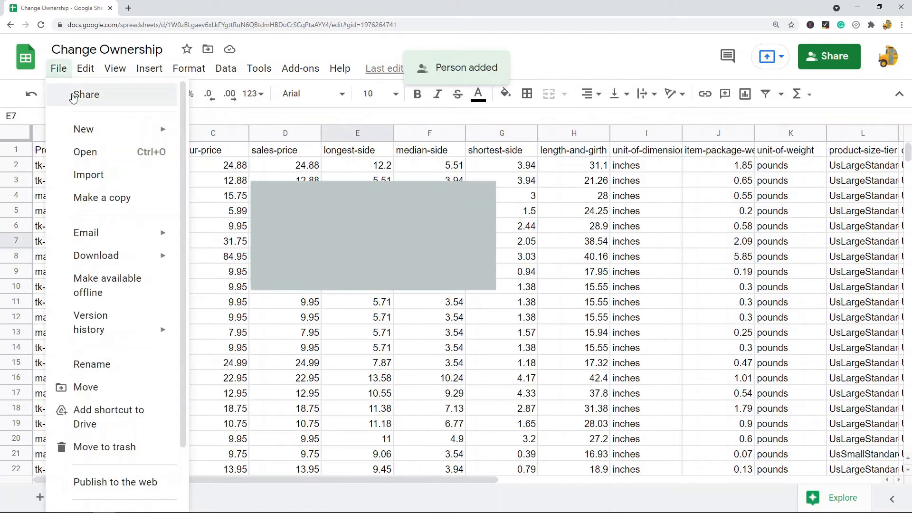
left_click(87, 94)
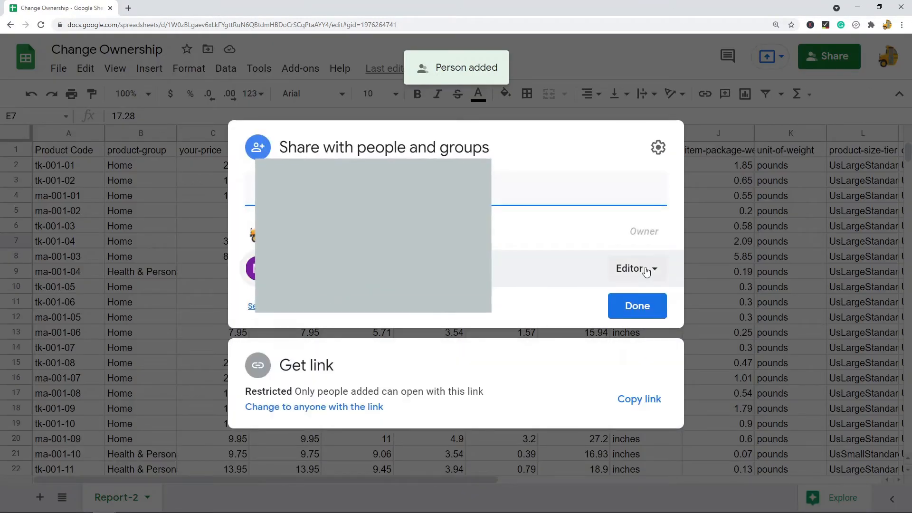
mouse_move(643, 276)
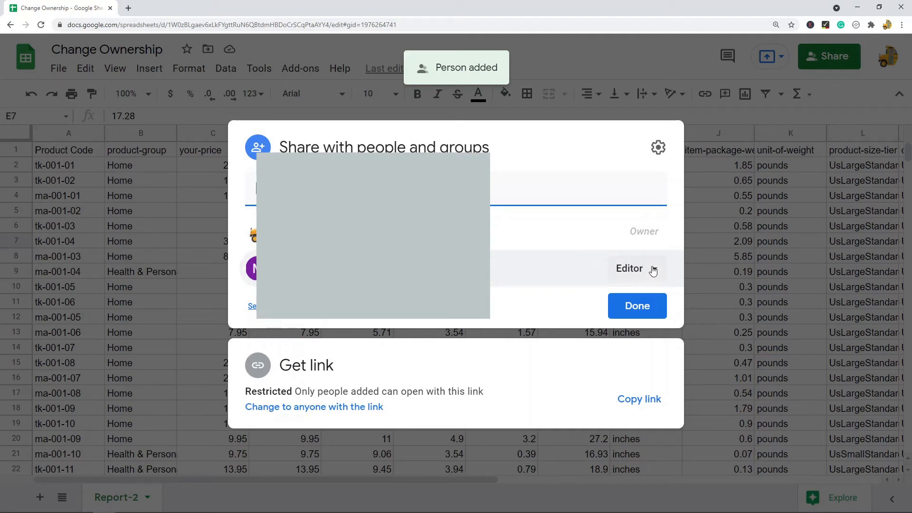
left_click(637, 268)
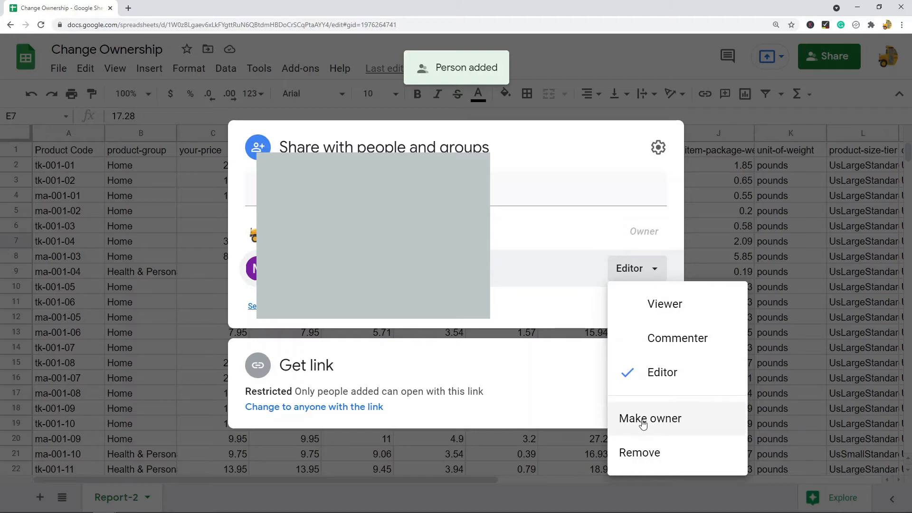
mouse_move(650, 418)
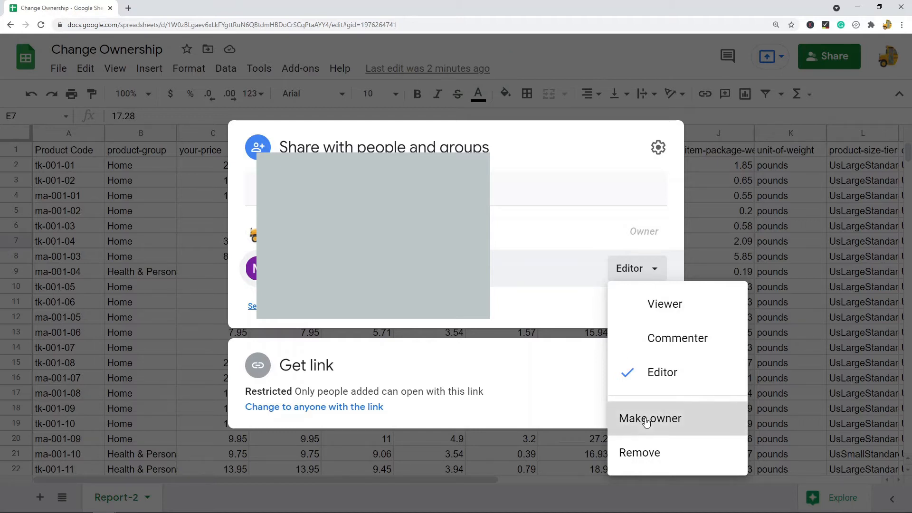
Step: Transfer ownership to the new person, confirm it, and close sharing with Done
left_click(649, 418)
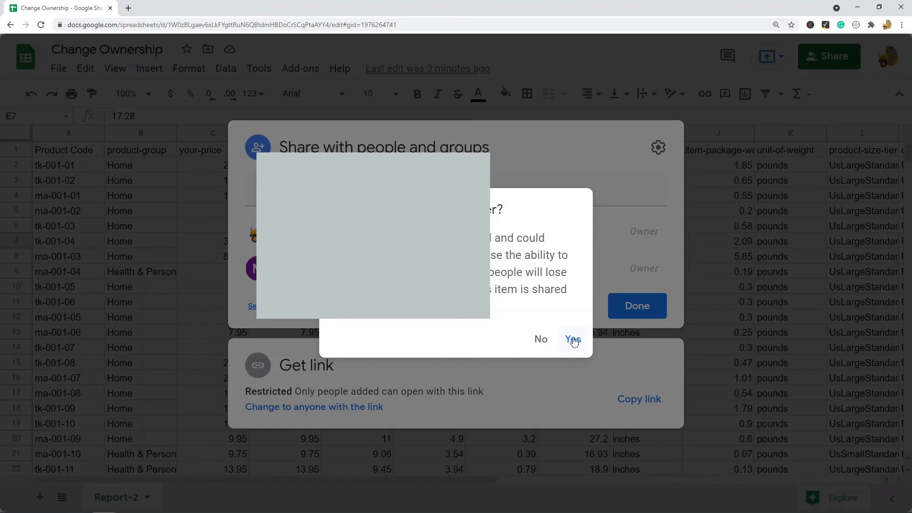
left_click(572, 339)
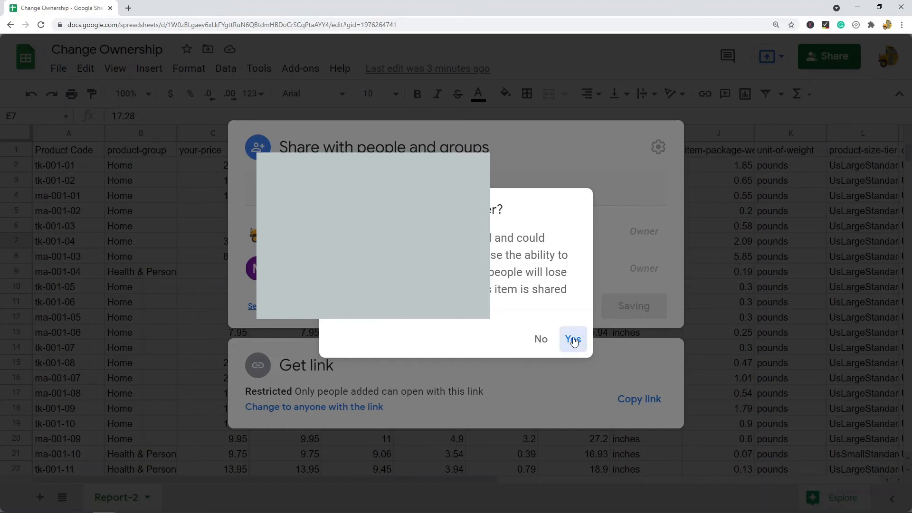
left_click(572, 339)
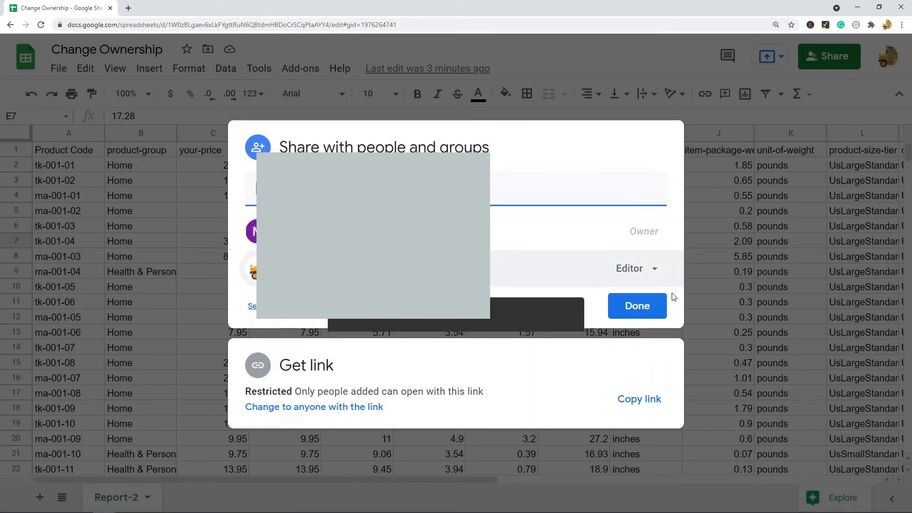
left_click(636, 305)
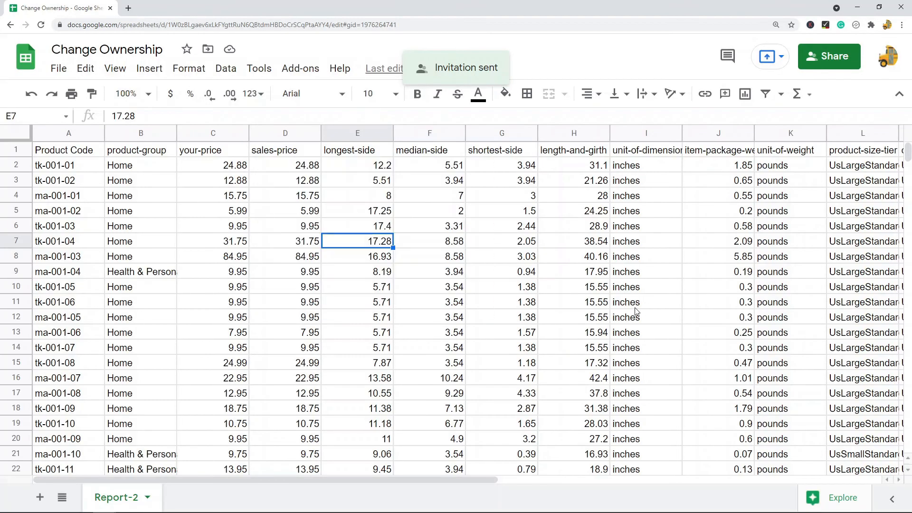